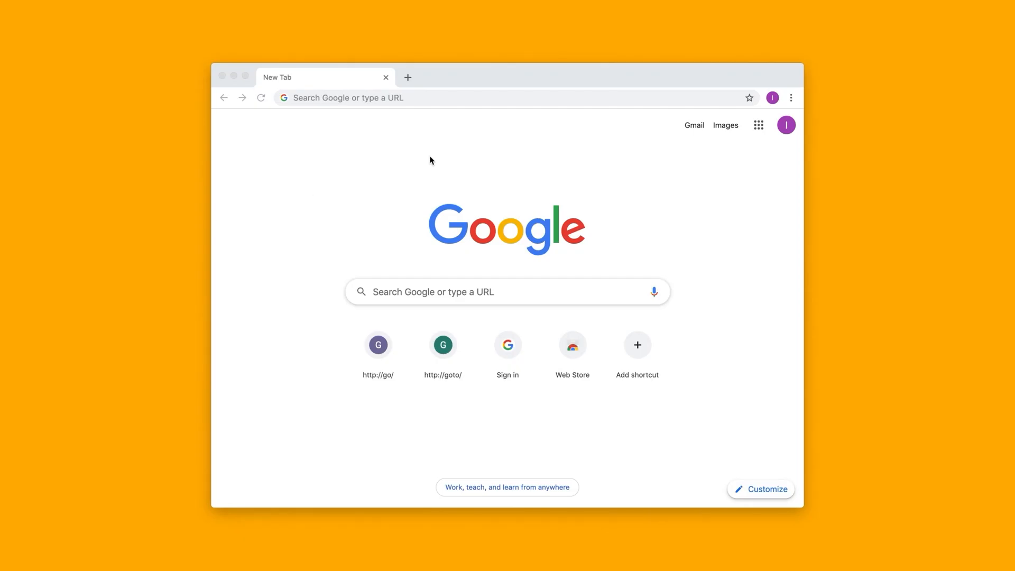
# Step: Go to jamboard.google.com in Chrome to reach the empty Jamboard home page
pyautogui.write('jamboard.google.com')
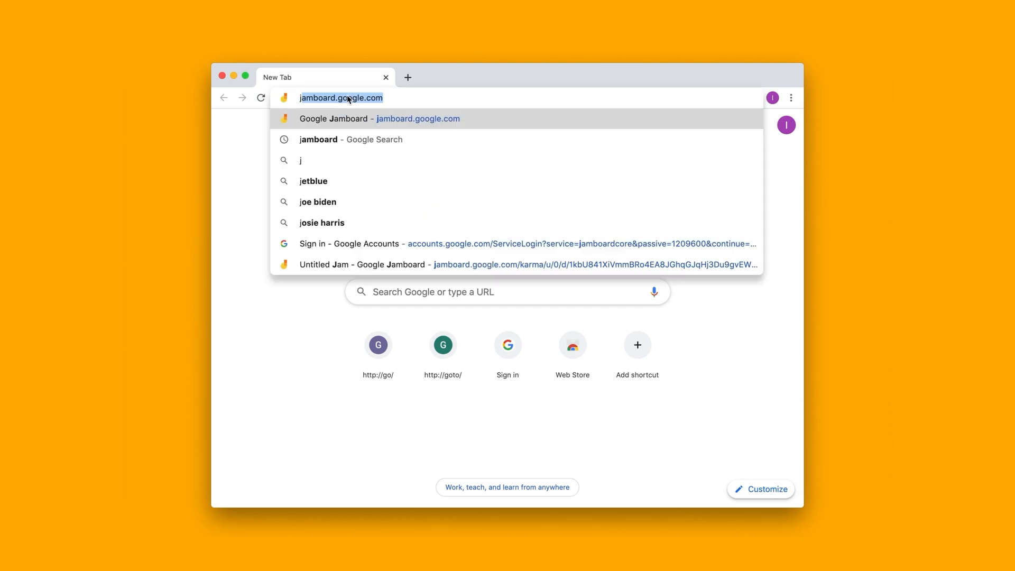
pyautogui.write('jamboard.co')
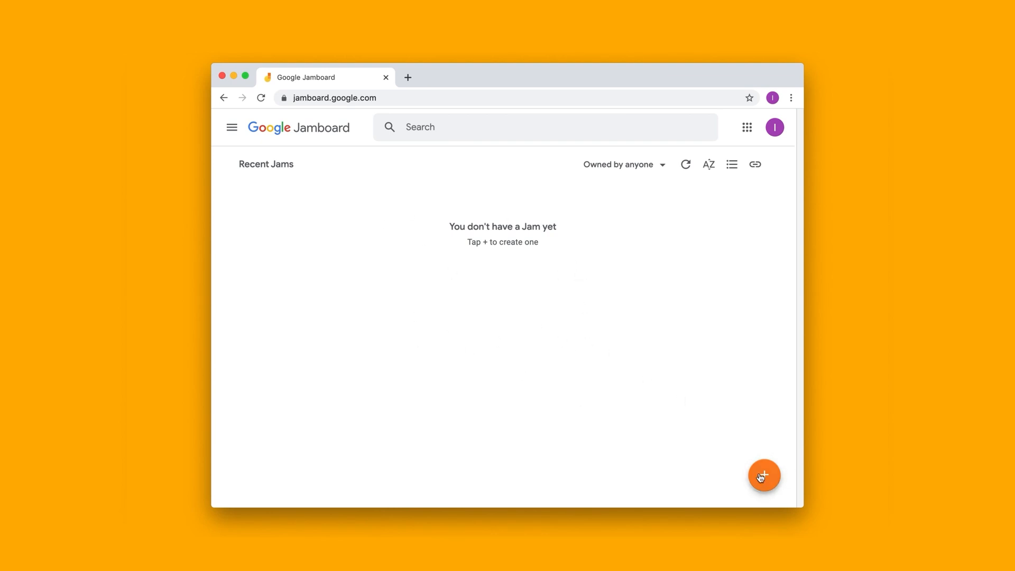
pyautogui.moveTo(763, 475)
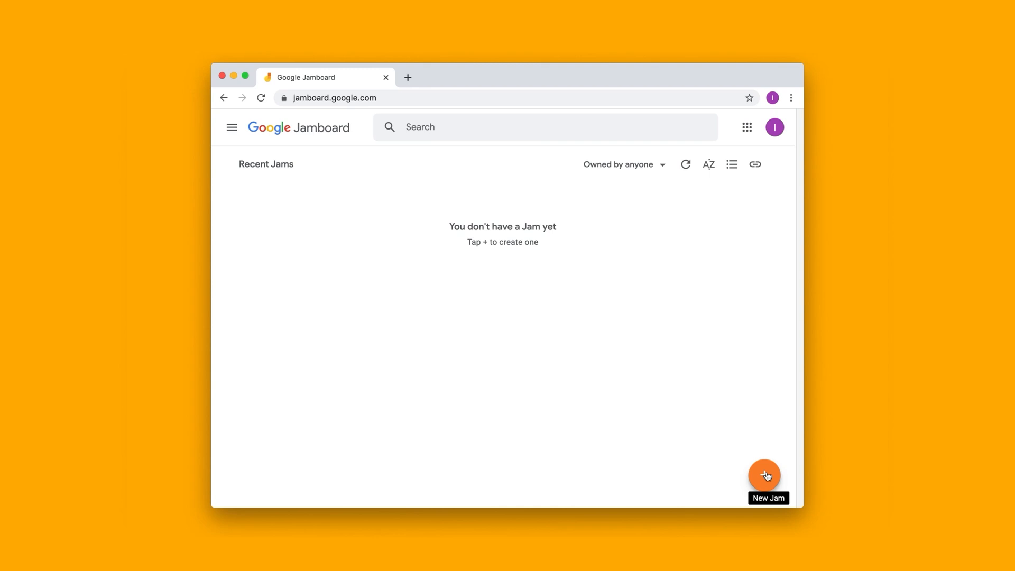
# Step: Create a new jam named 'Test Doodle Project'
pyautogui.click(763, 475)
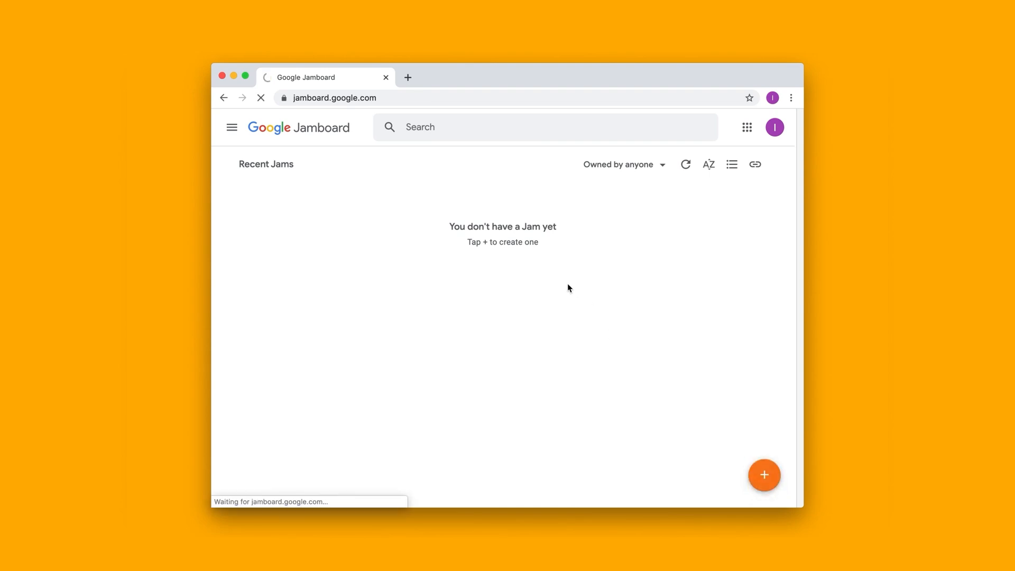
pyautogui.write('Test Doodle P')
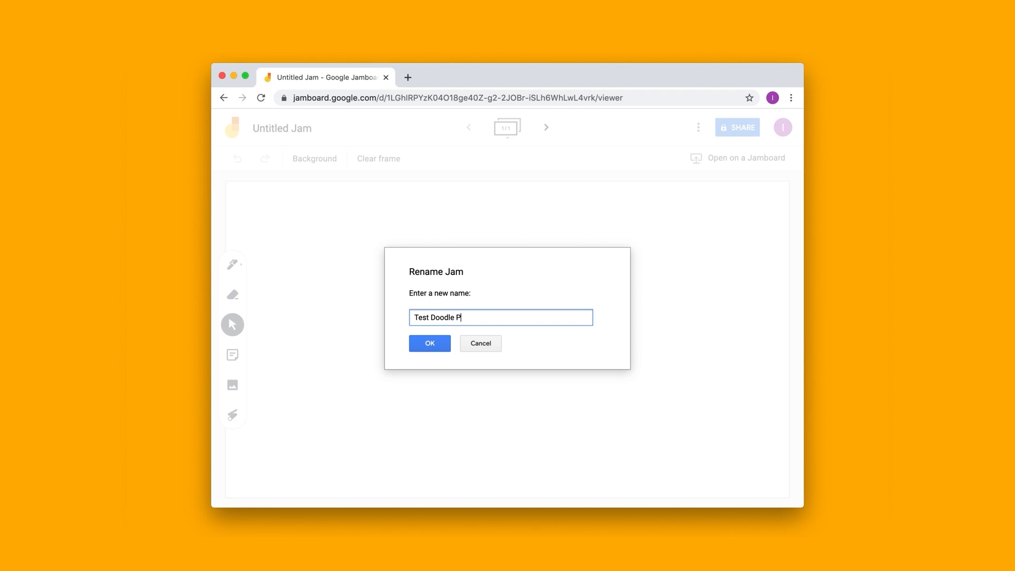
pyautogui.write('roject')
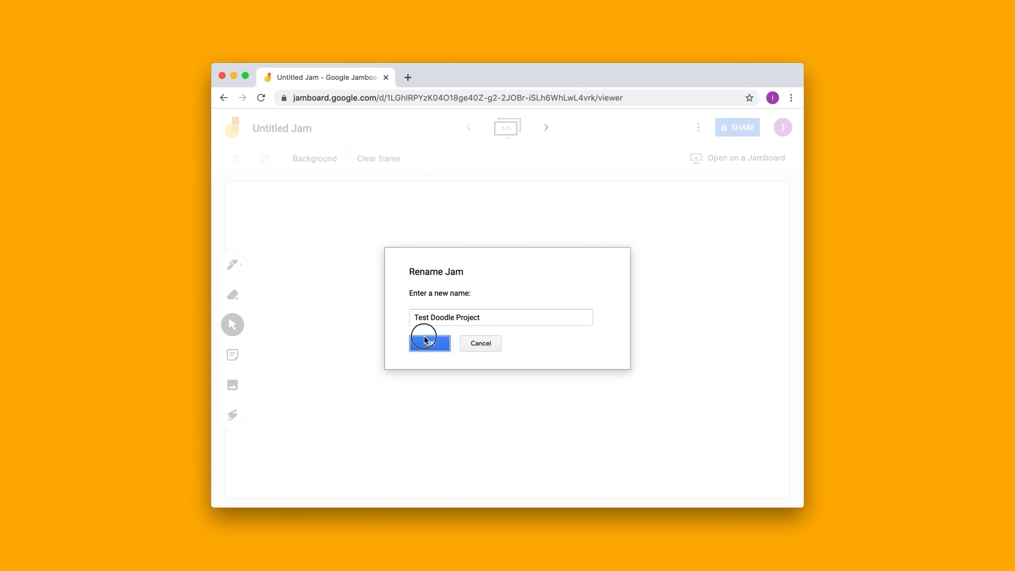
pyautogui.click(430, 343)
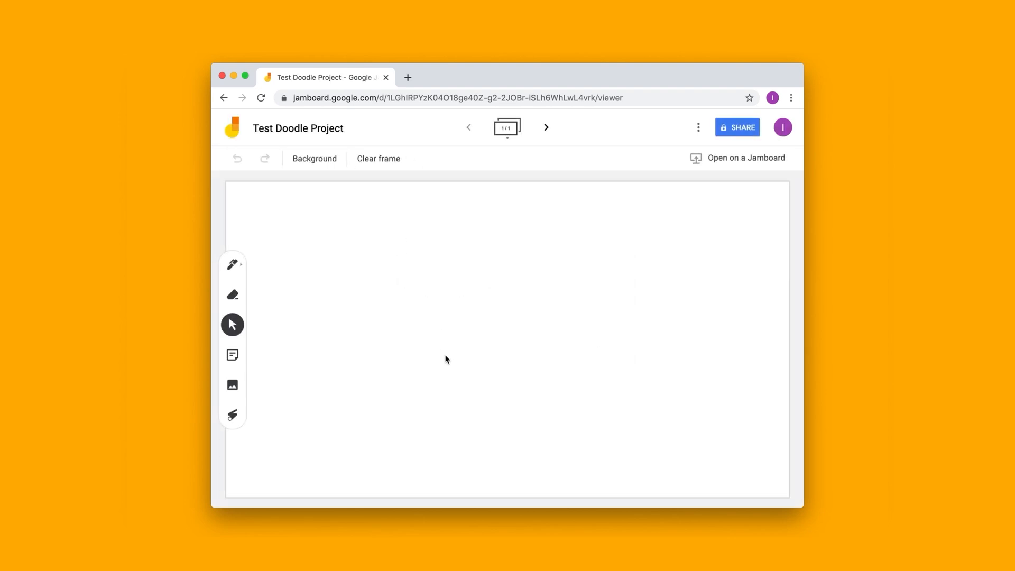
pyautogui.moveTo(231, 266)
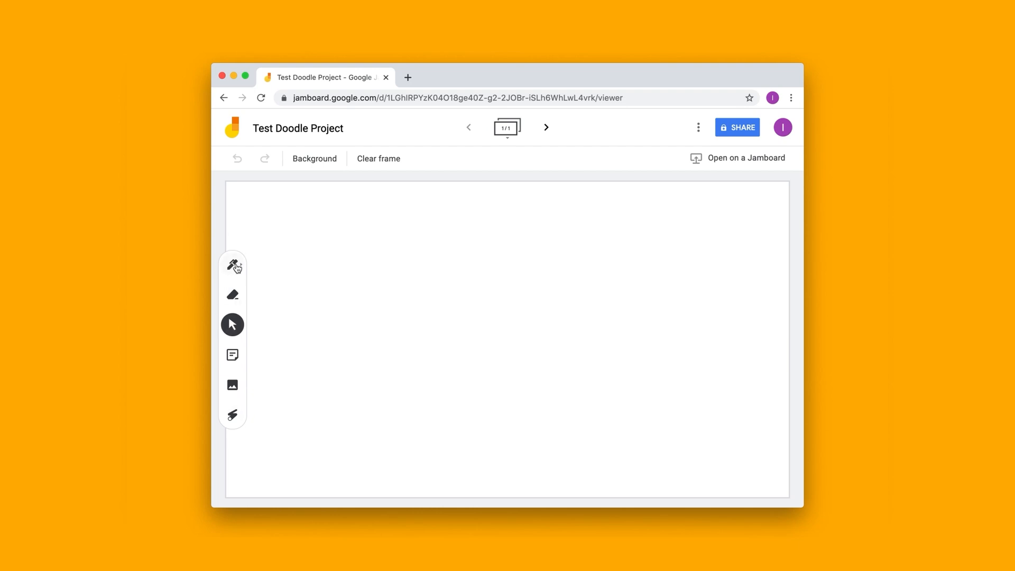
pyautogui.moveTo(231, 265)
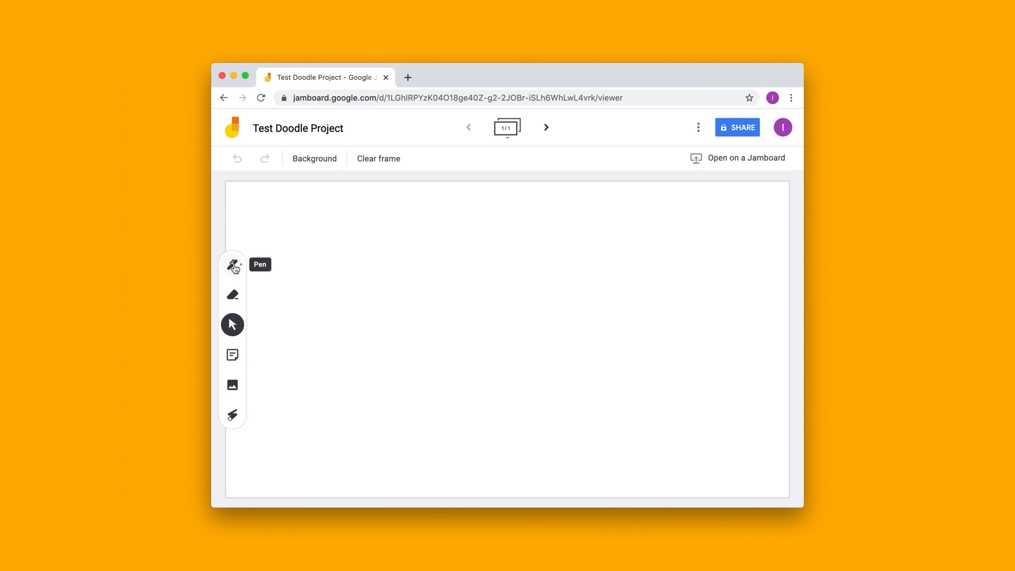
# Step: Handwrite '2+2=4' and sketch a small triangle with the pen
pyautogui.click(232, 264)
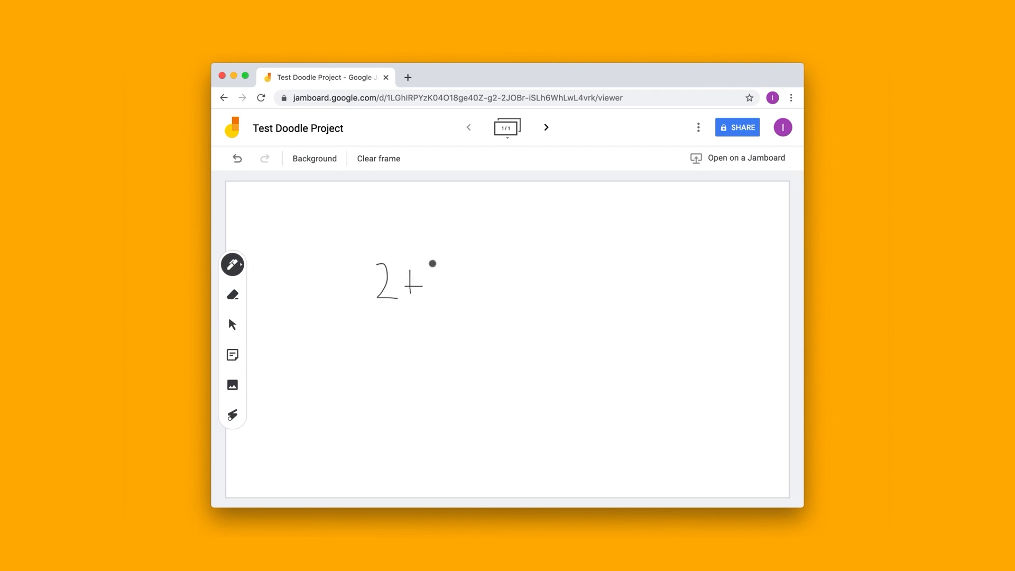
pyautogui.moveTo(433, 264); pyautogui.dragTo(511, 275)
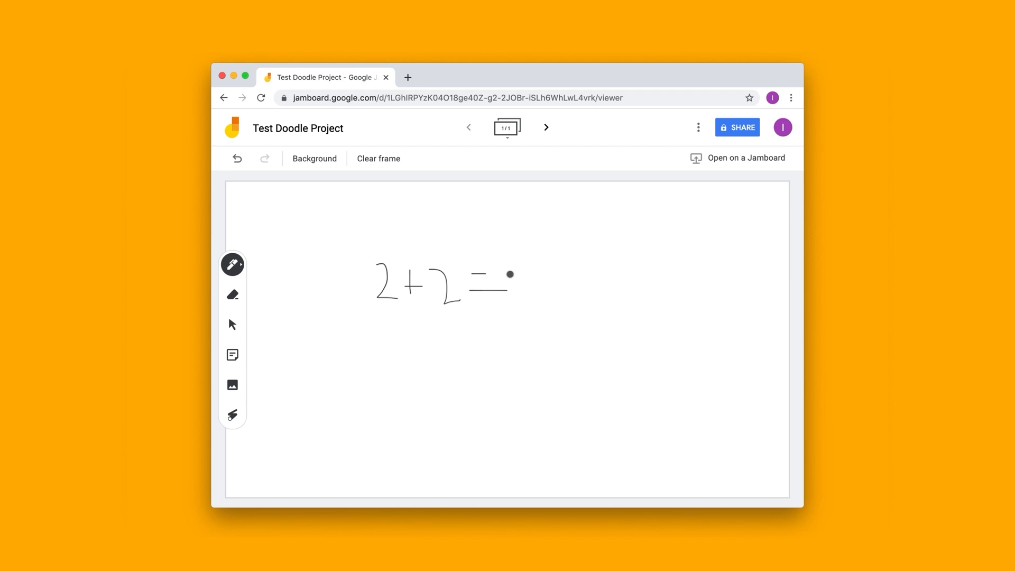
pyautogui.moveTo(498, 268); pyautogui.dragTo(521, 301)
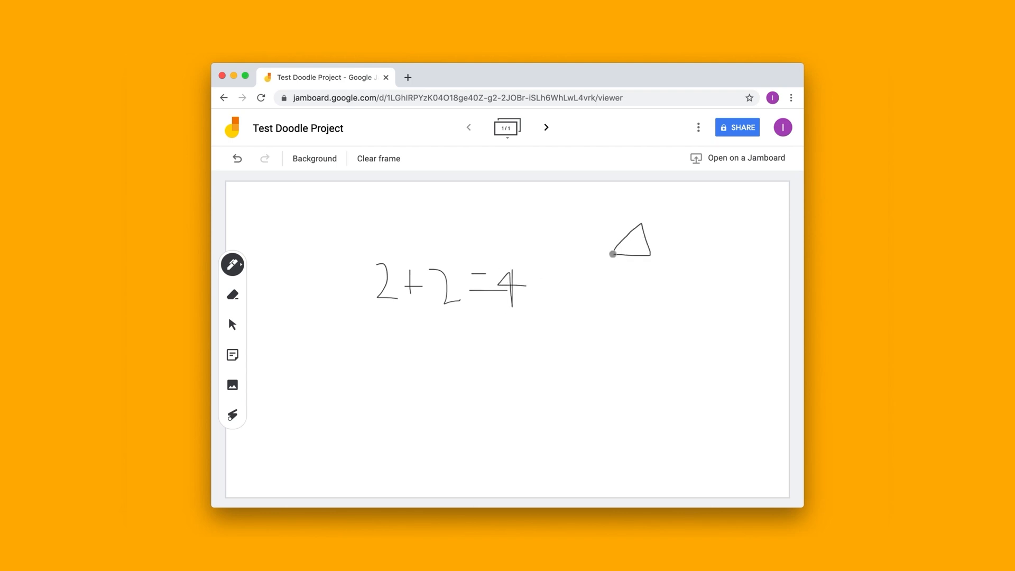
# Step: Erase the leading '2' and plus sign from the equation
pyautogui.click(231, 294)
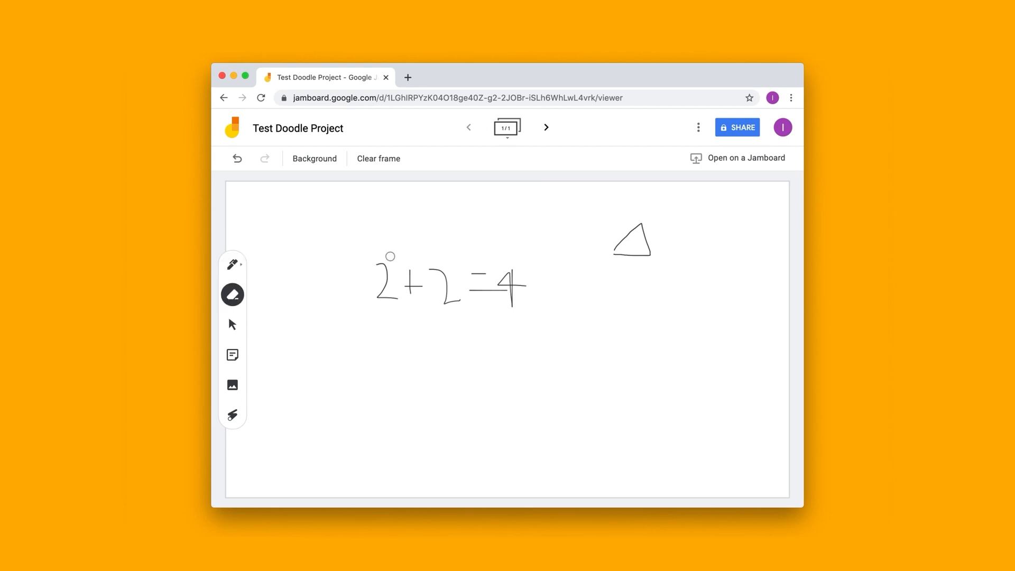
pyautogui.moveTo(387, 272); pyautogui.dragTo(387, 297)
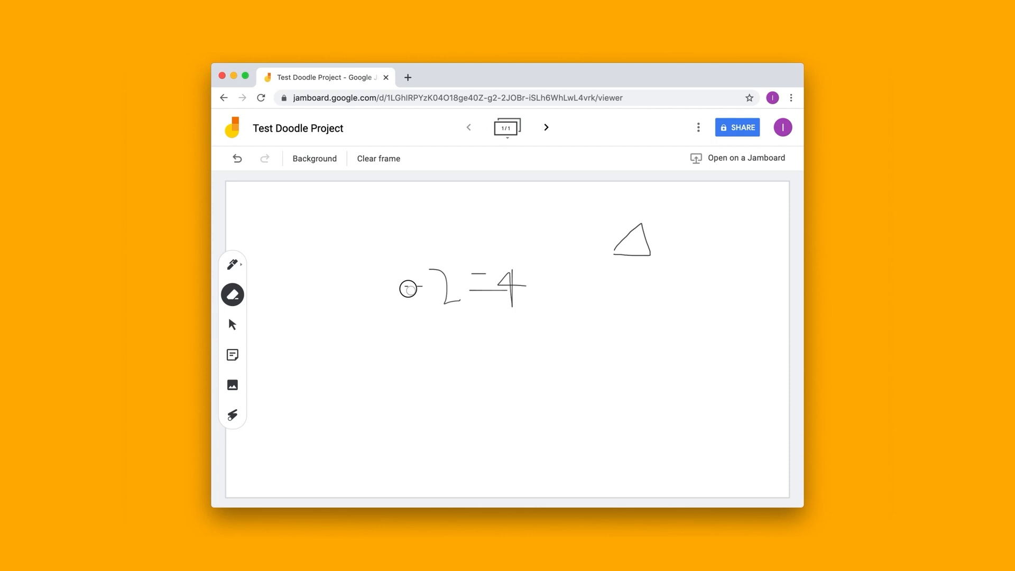
pyautogui.moveTo(233, 355)
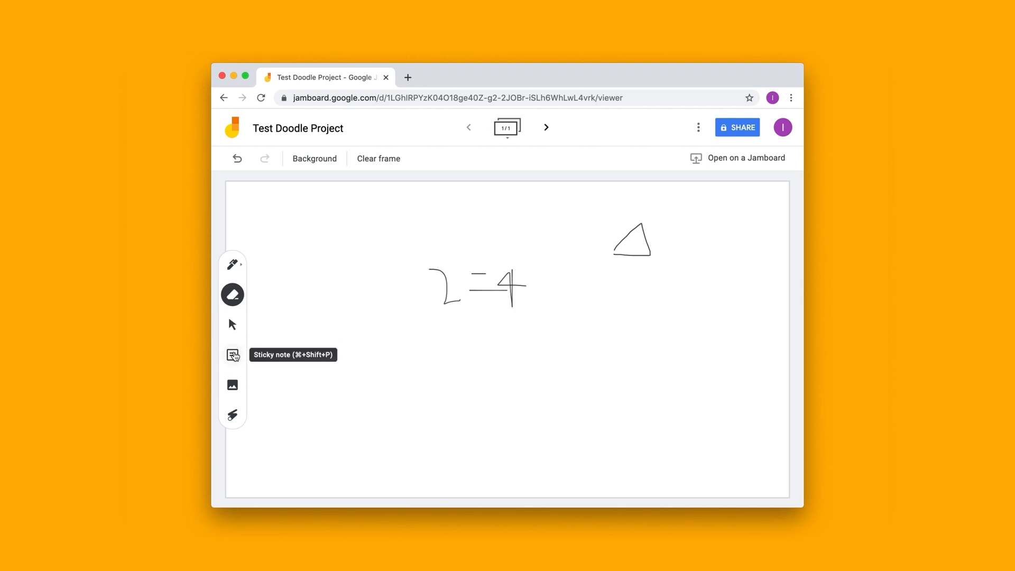
# Step: Add a green 'Test note' sticky note and place it in the upper left corner
pyautogui.click(232, 355)
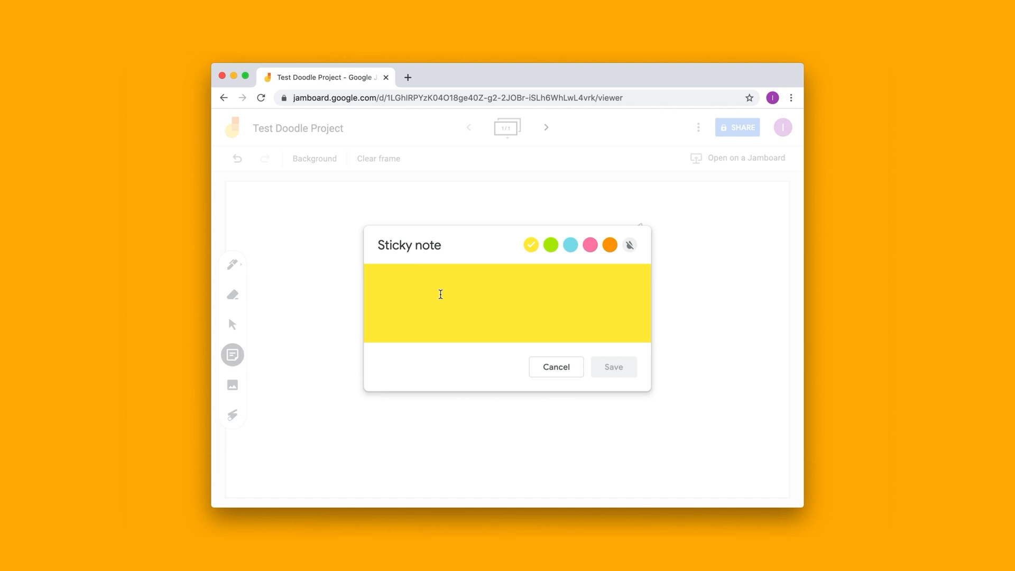
pyautogui.write('Test not')
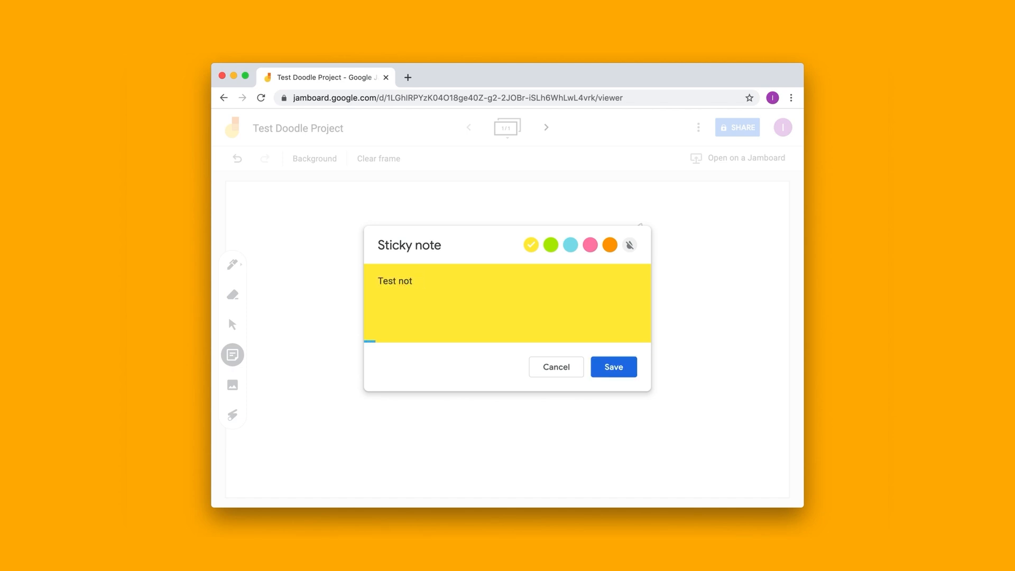
pyautogui.click(609, 245)
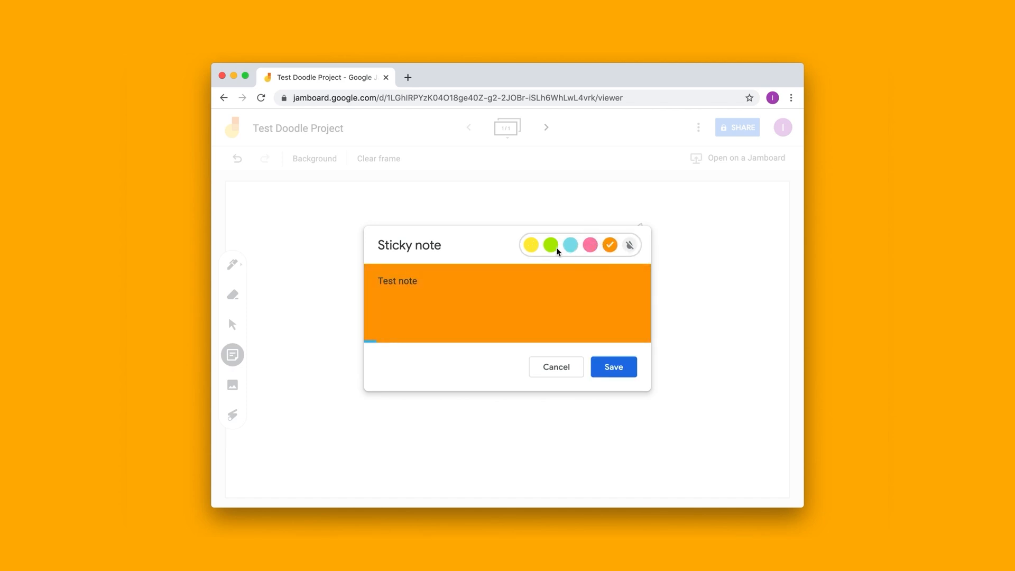
pyautogui.click(550, 245)
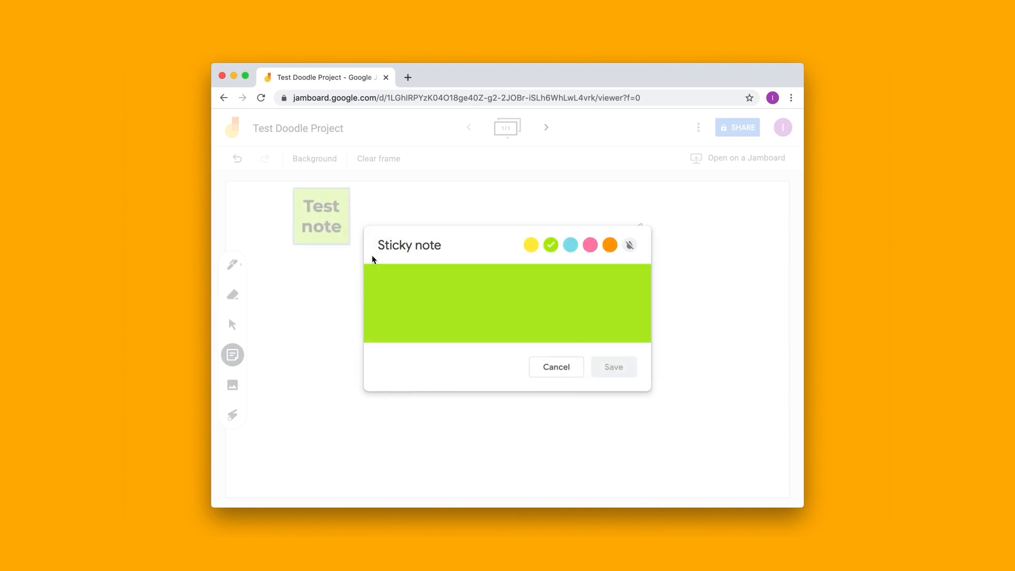
pyautogui.click(612, 366)
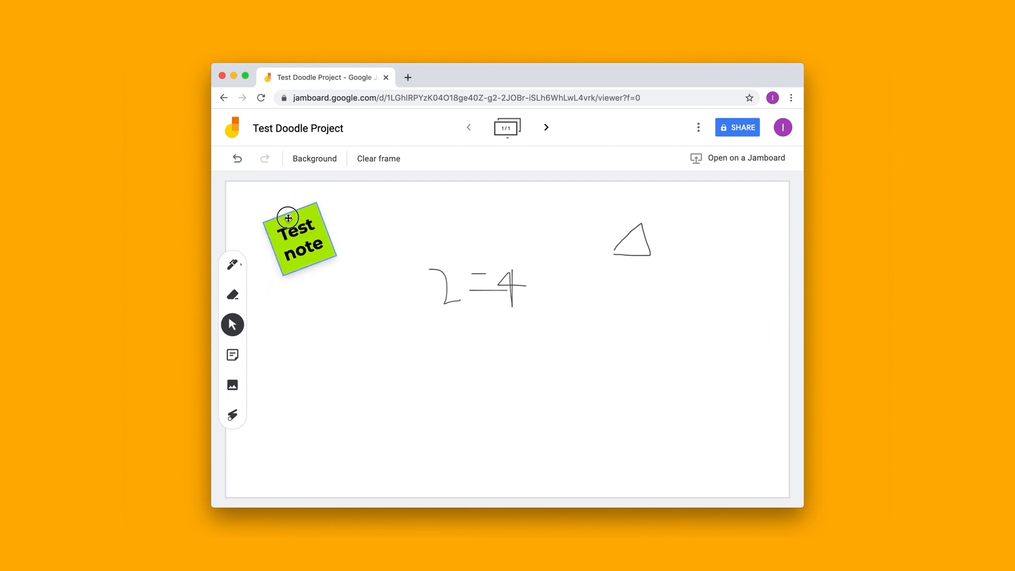
pyautogui.rightClick(298, 236)
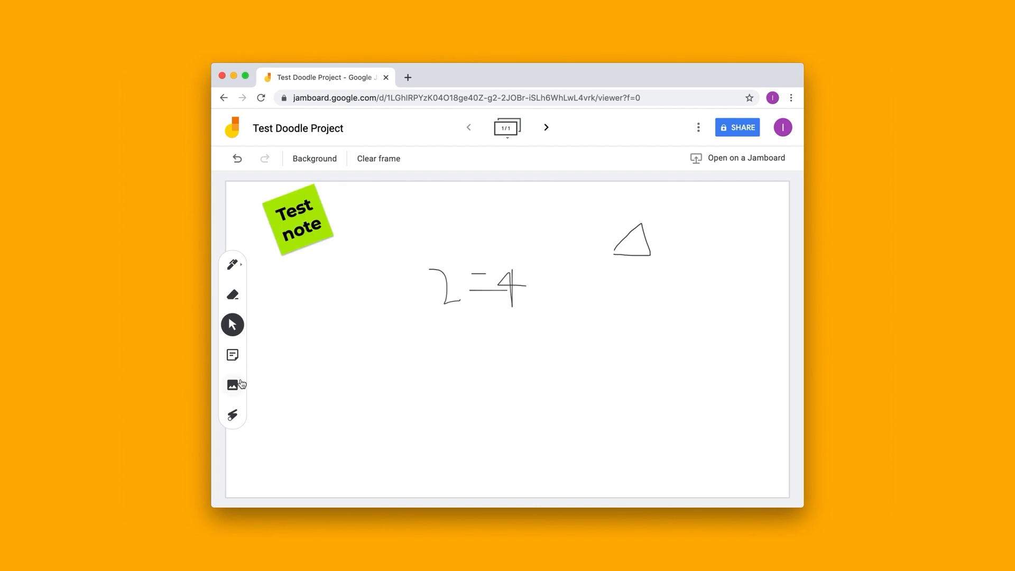
pyautogui.click(232, 384)
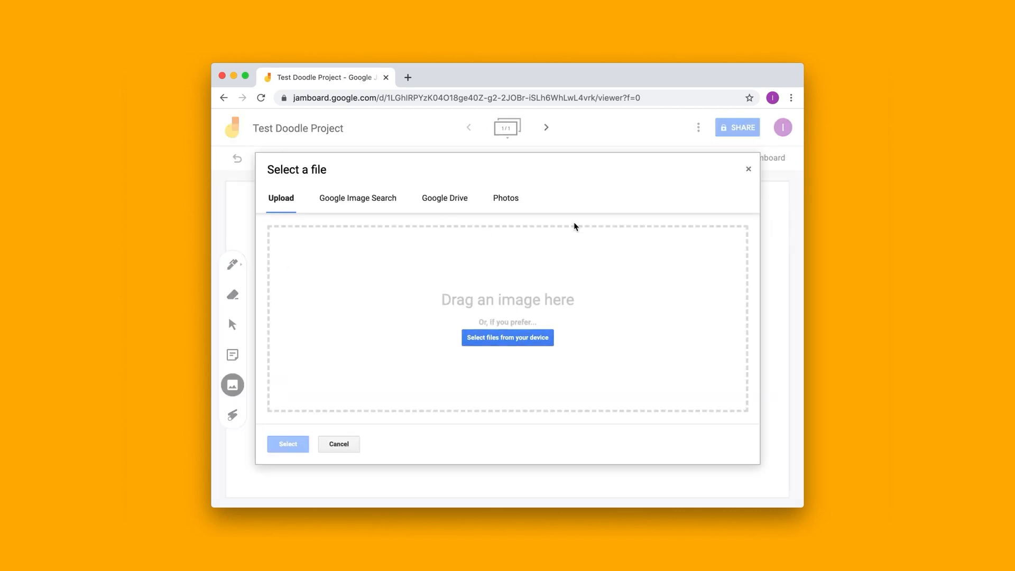
pyautogui.moveTo(750, 168)
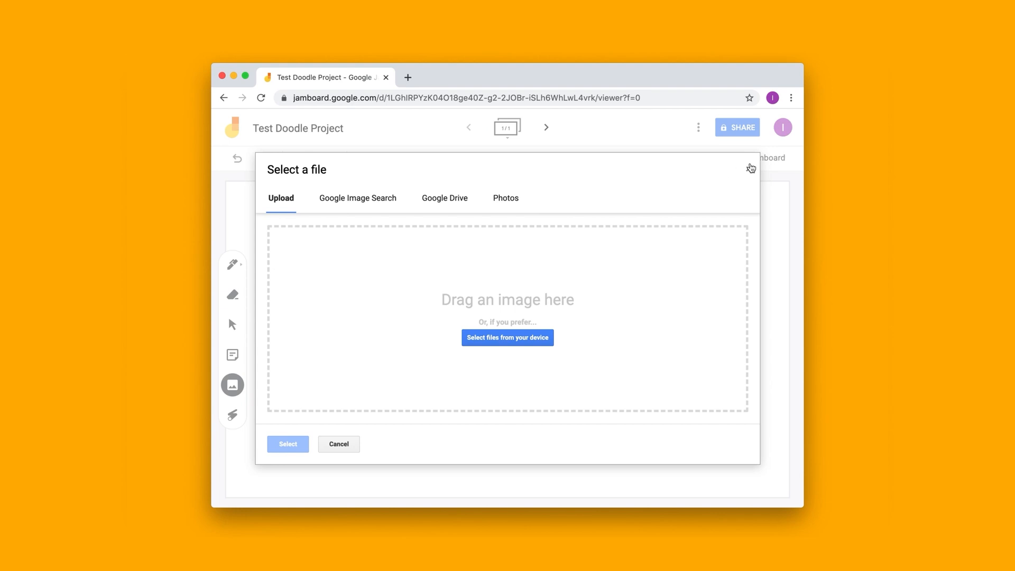
pyautogui.click(357, 198)
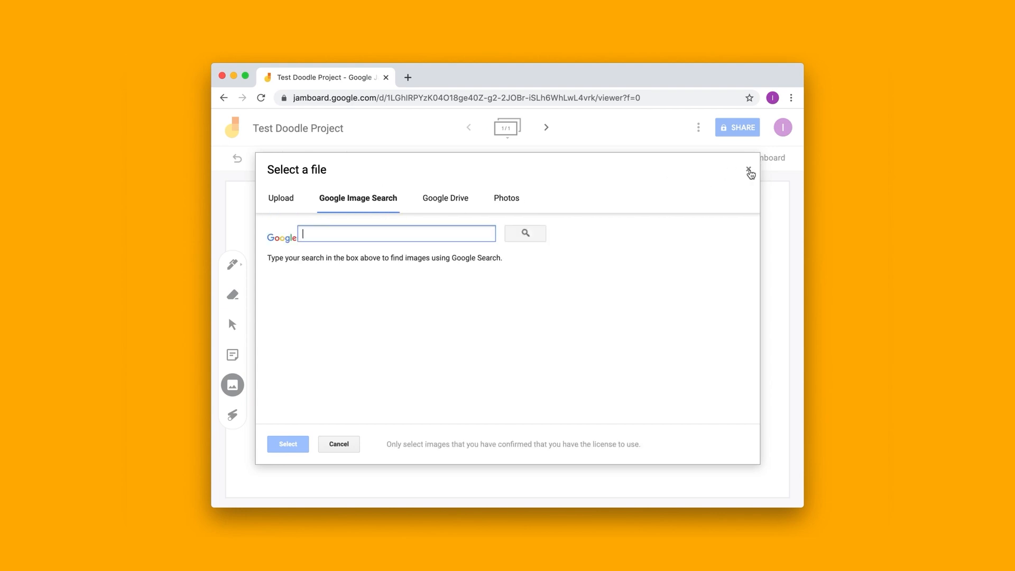
pyautogui.click(750, 174)
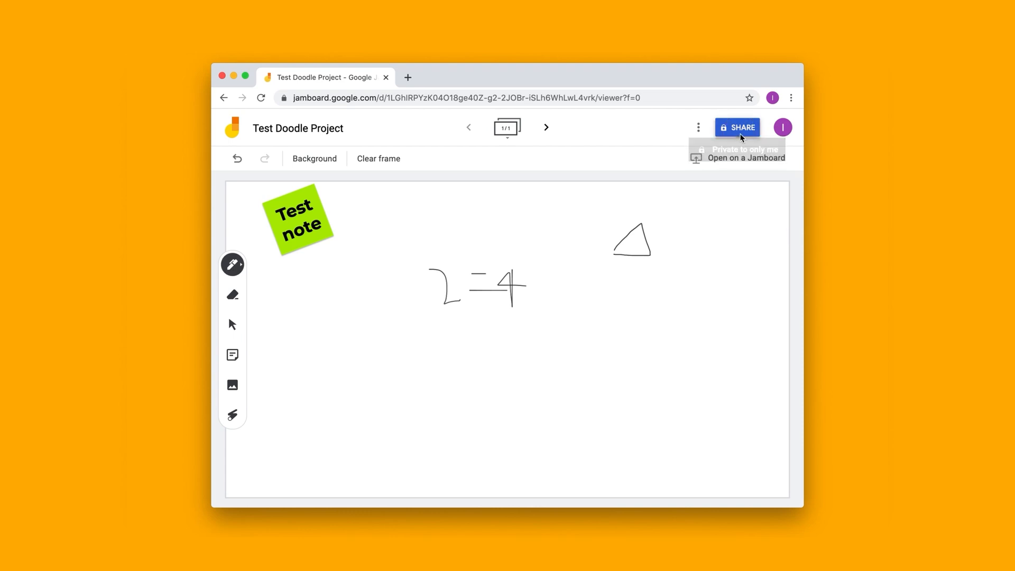
# Step: Invite the collaborating student to the jam through sharing settings
pyautogui.click(736, 127)
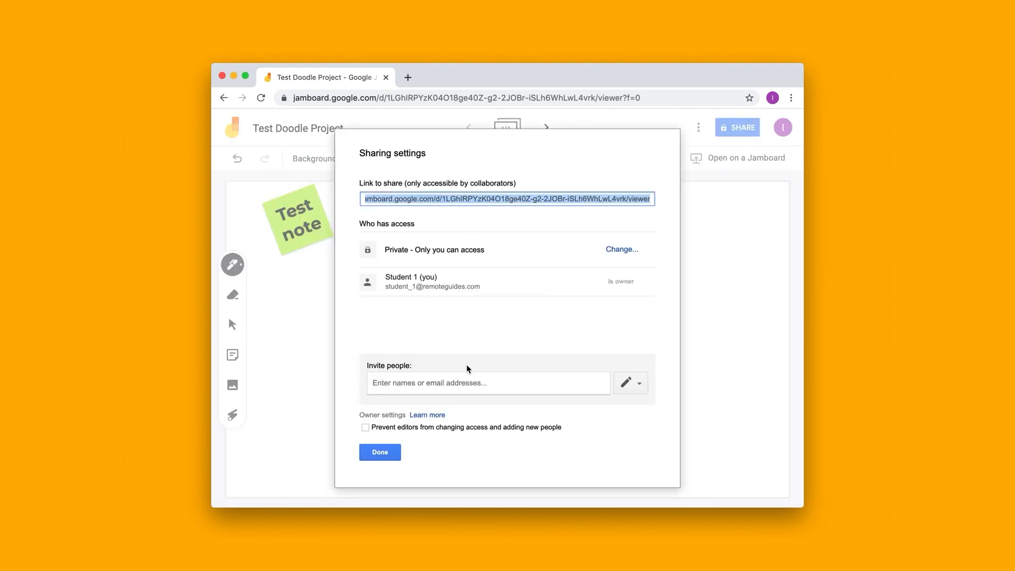
pyautogui.write('s')
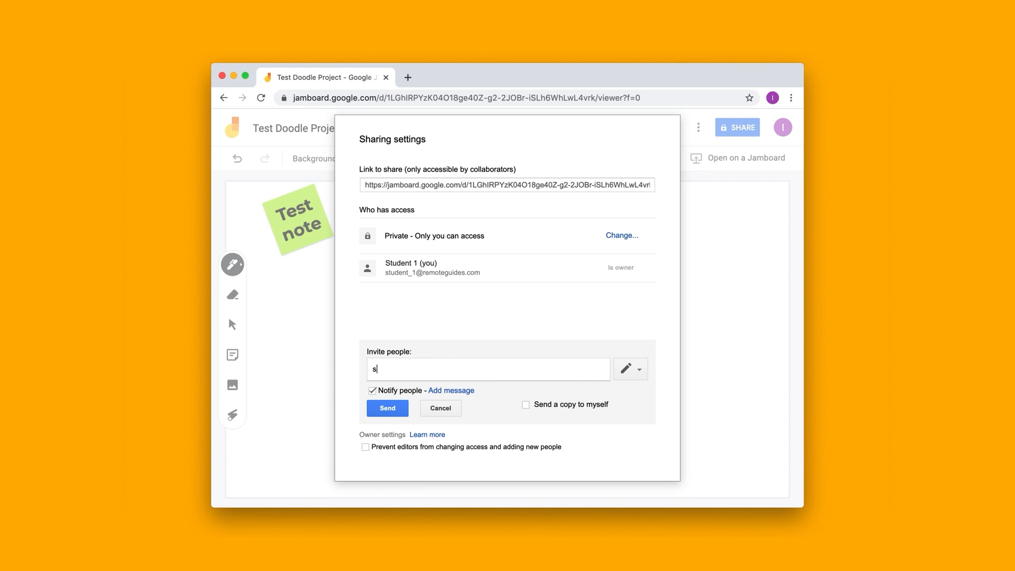
pyautogui.write('tudent')
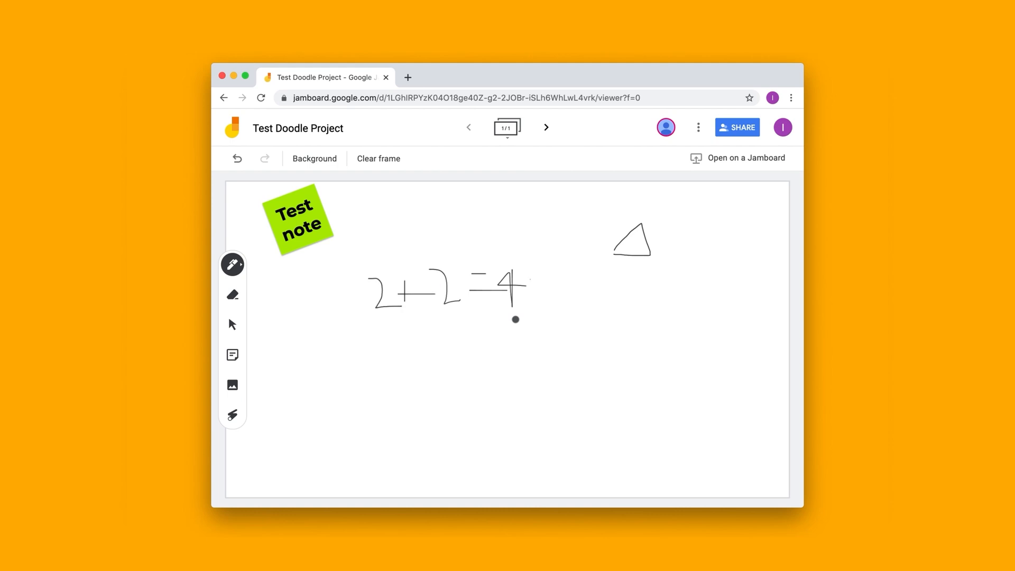
# Step: Draw an equals-sign stroke after the '4' in the equation
pyautogui.moveTo(531, 283); pyautogui.dragTo(573, 290)
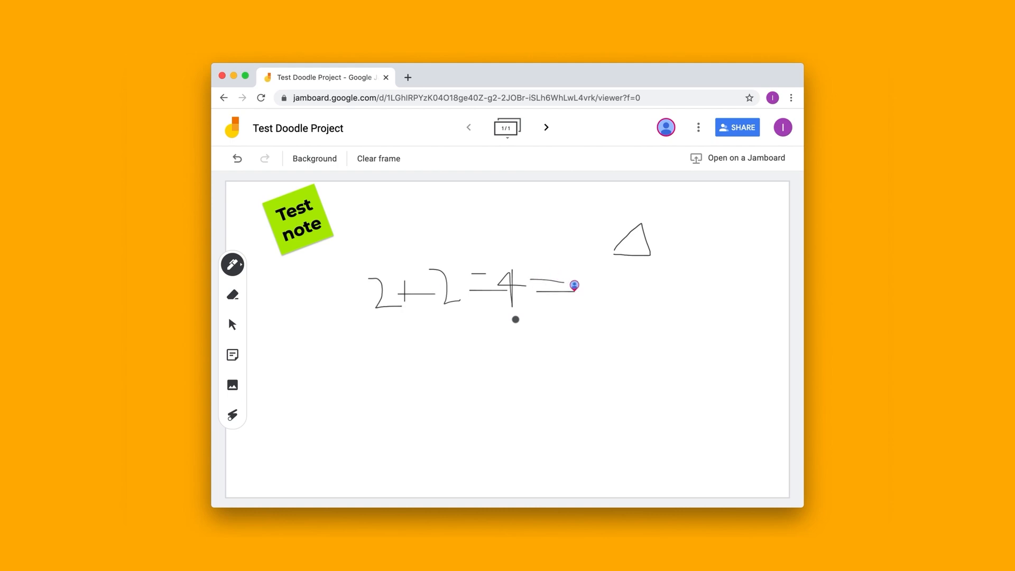